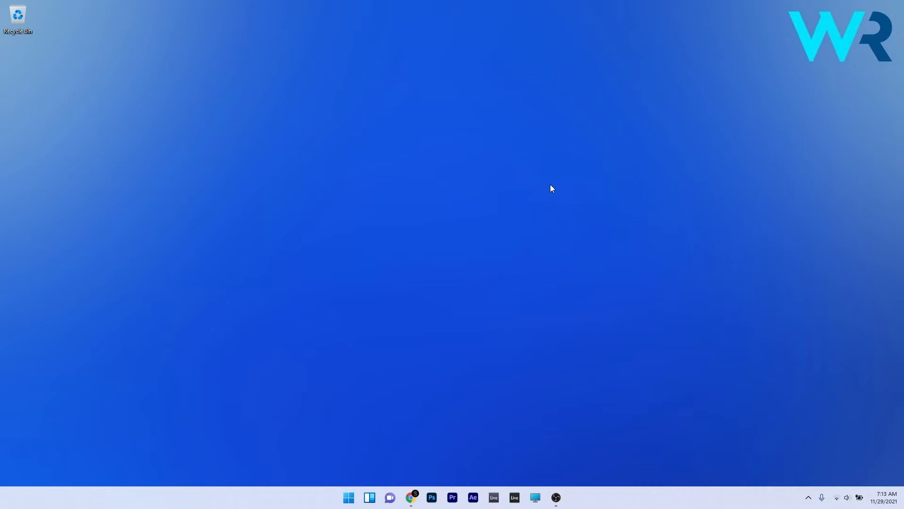
mouse_move(372, 433)
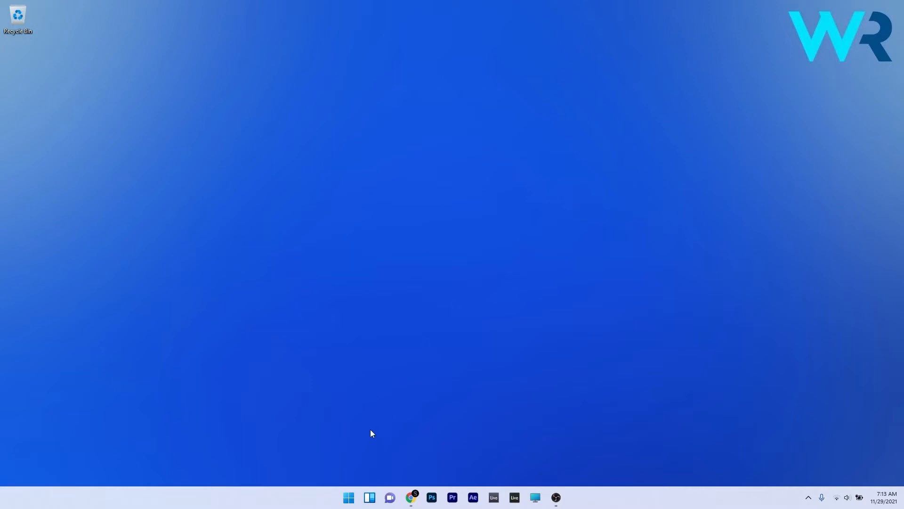
- Run Check for updates on the Windows Update page until it reports up to date, then close Settings
click(348, 497)
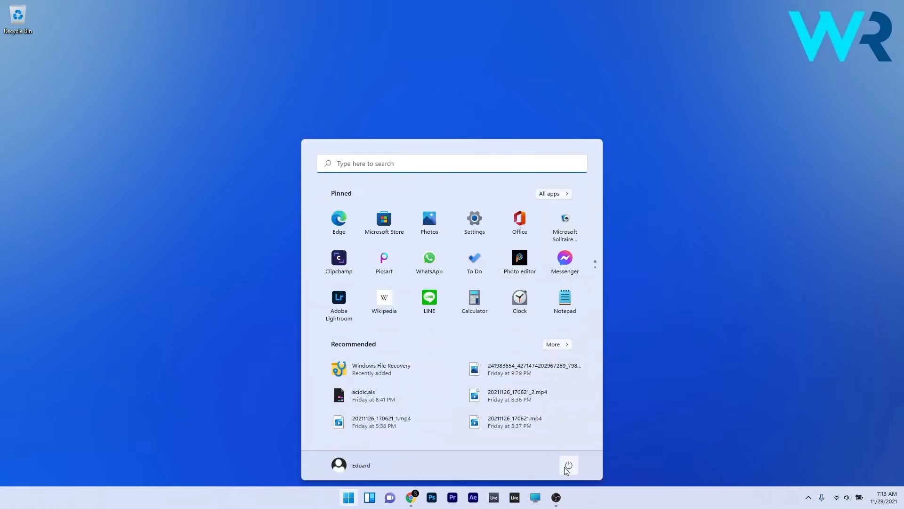
click(568, 464)
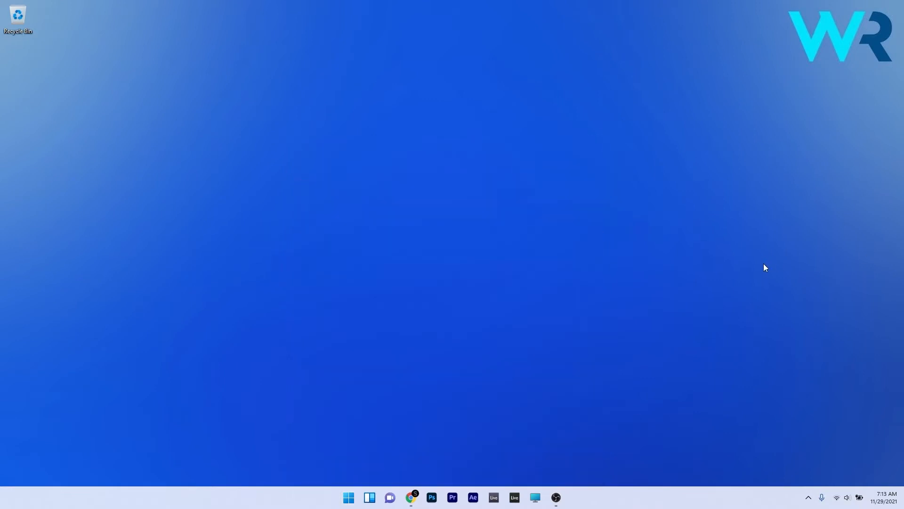
mouse_move(434, 398)
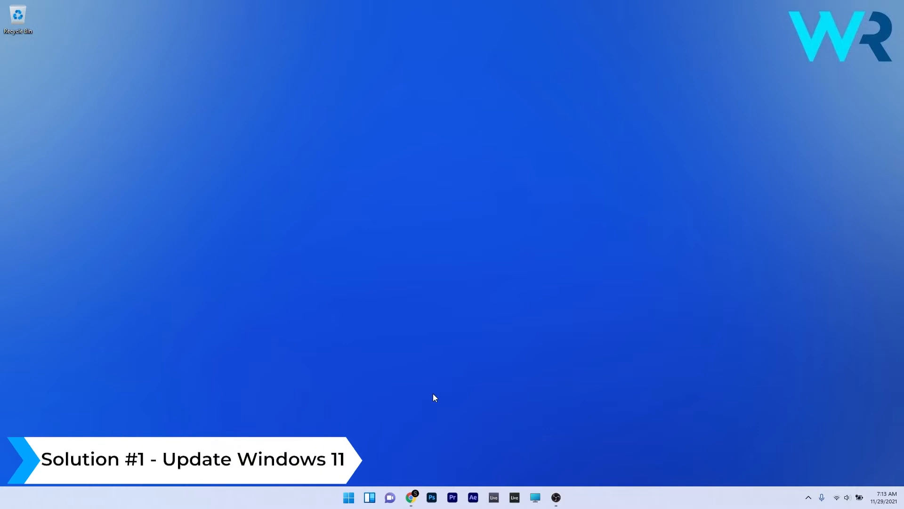
click(349, 497)
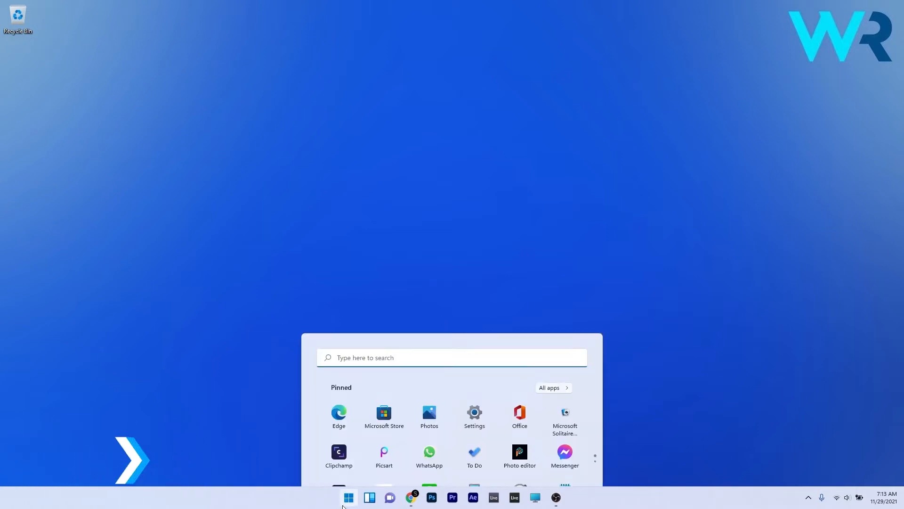
click(474, 416)
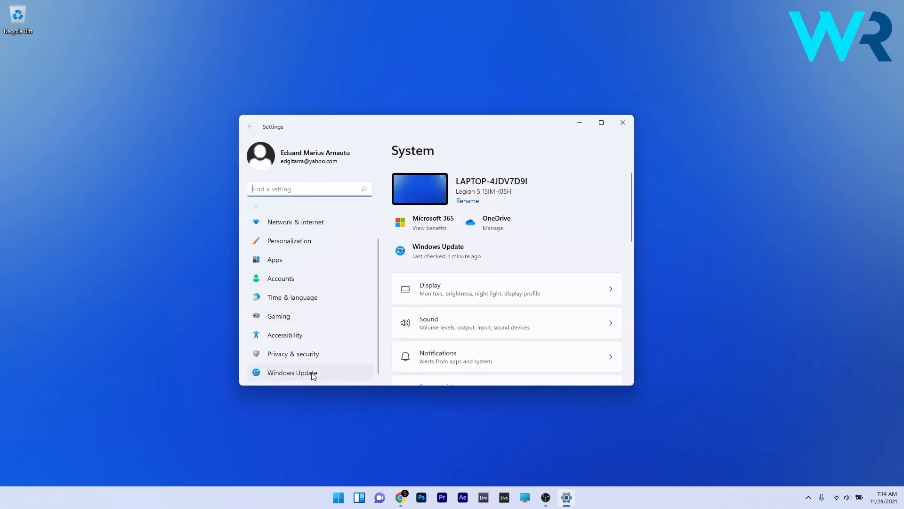
click(292, 372)
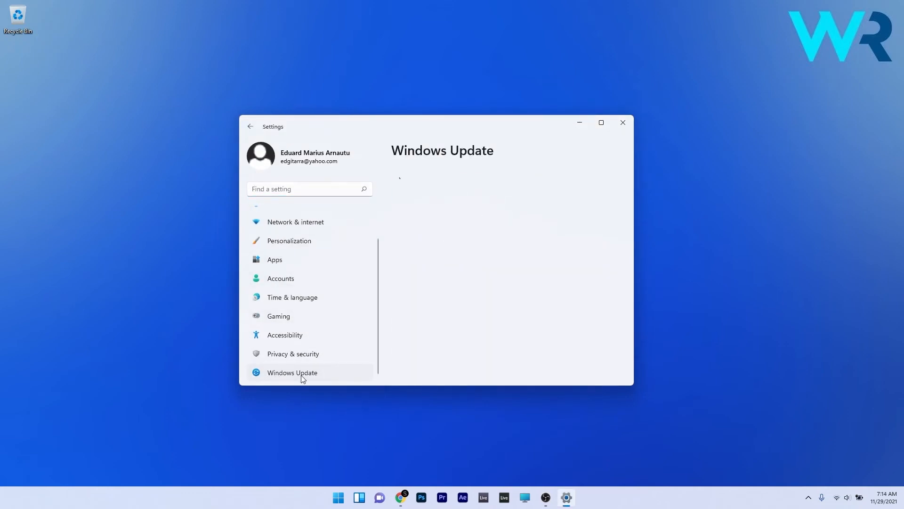
click(292, 372)
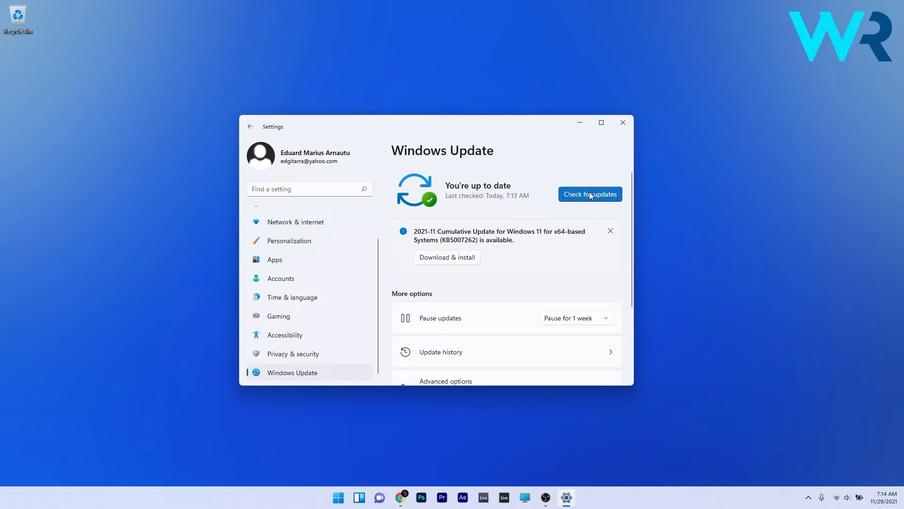
click(590, 194)
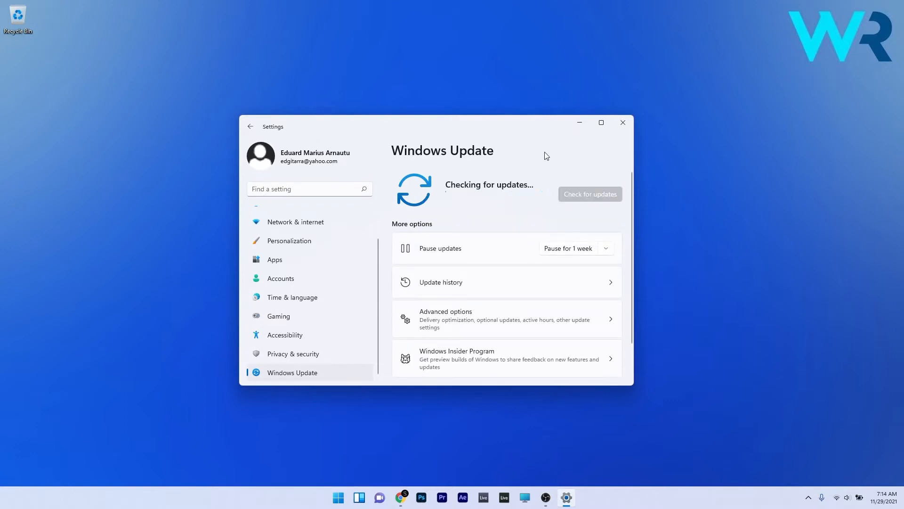
mouse_move(542, 155)
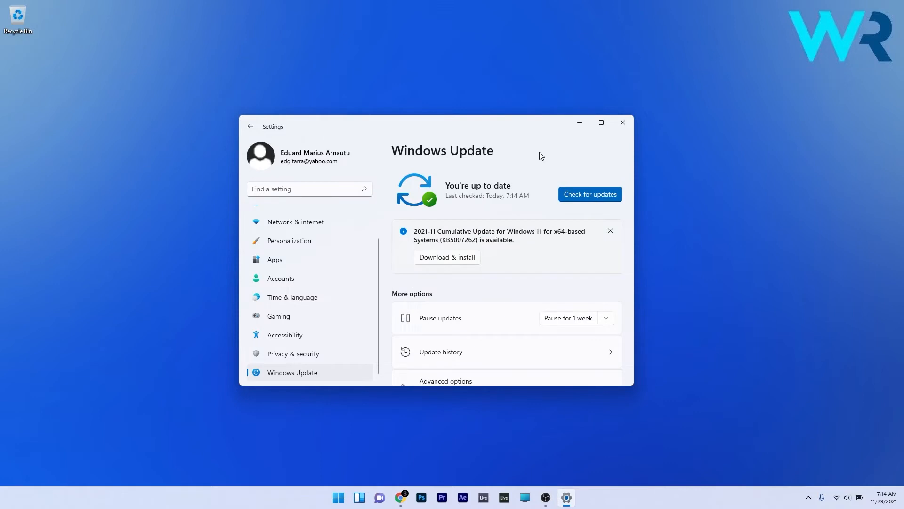
click(622, 122)
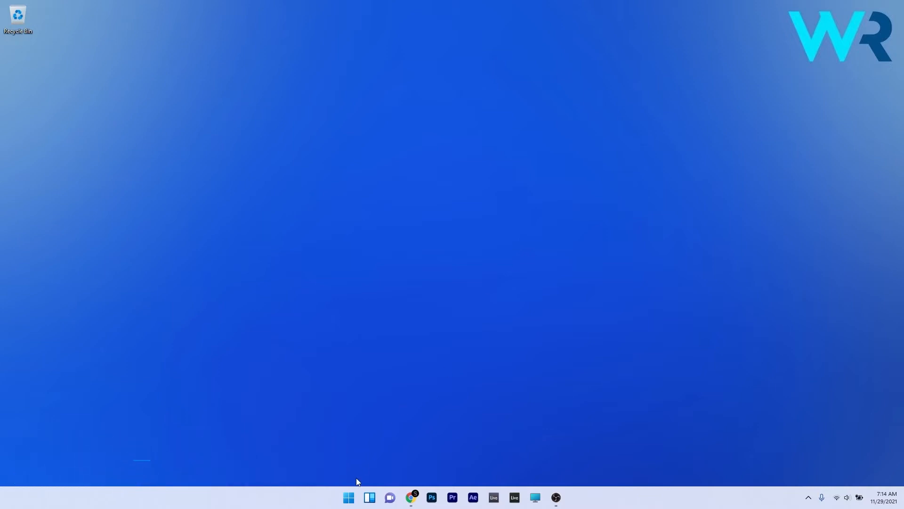
- Launch Services, scroll to Windows Search, and stop it from its properties dialog
text(services)
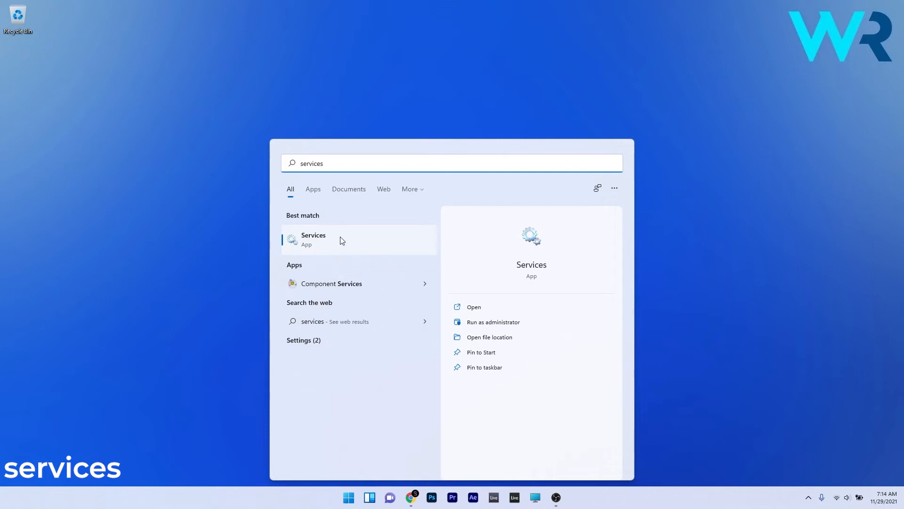
click(313, 239)
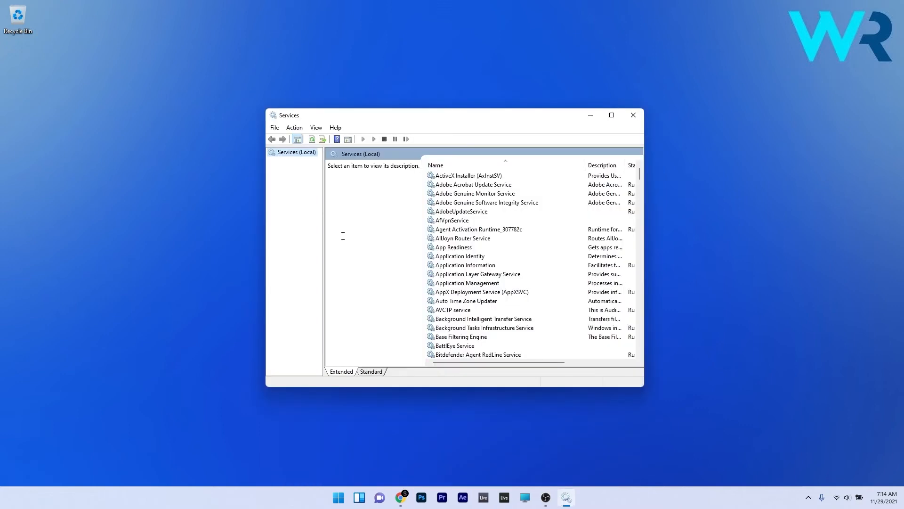
mouse_move(350, 235)
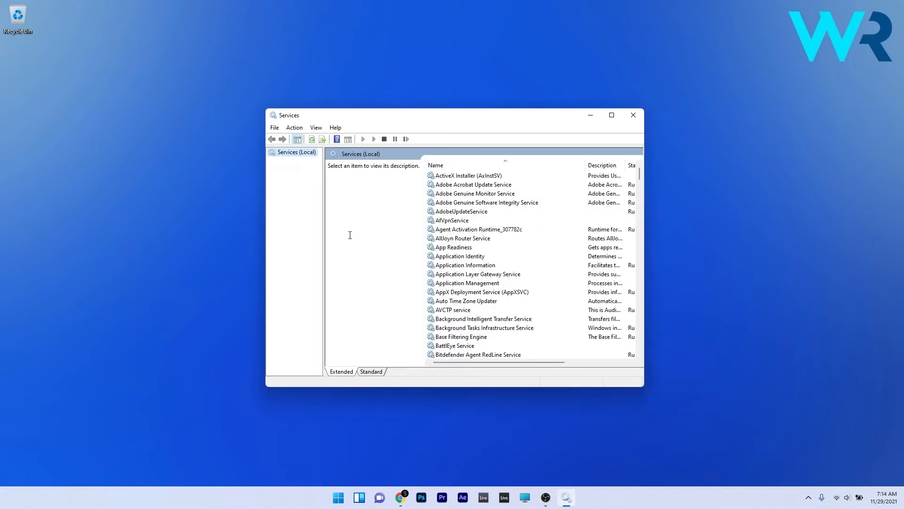
click(462, 238)
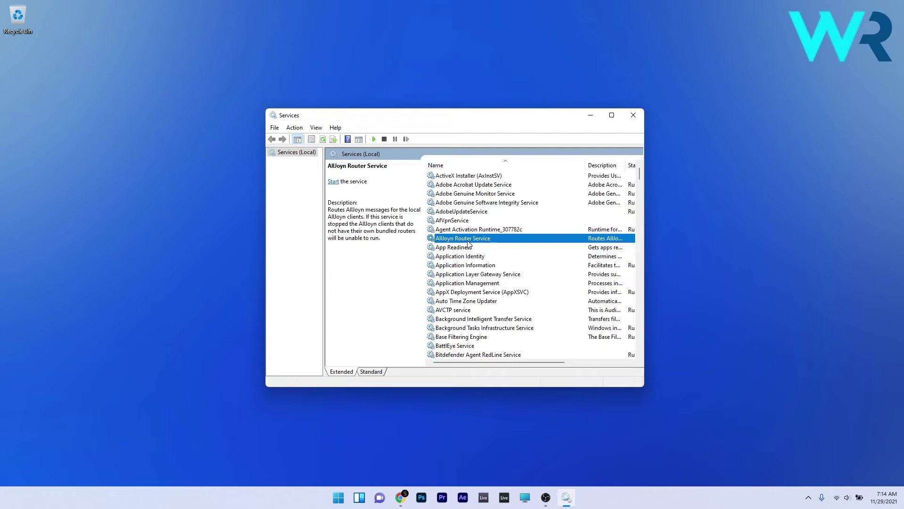
scroll(down, 3)
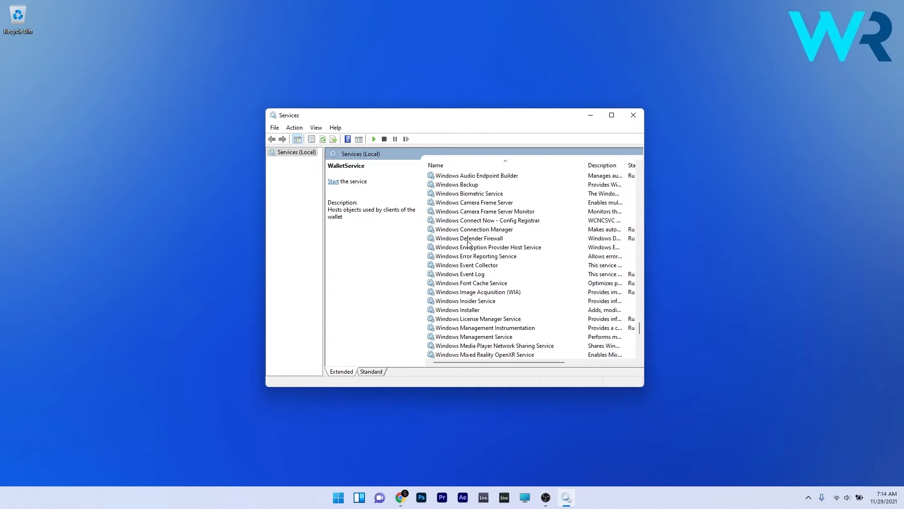
scroll(down, 3)
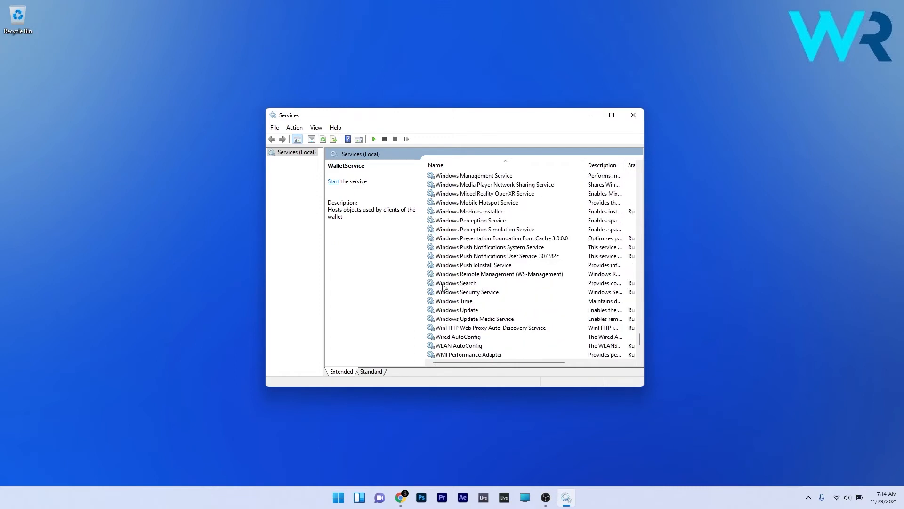
double_click(456, 283)
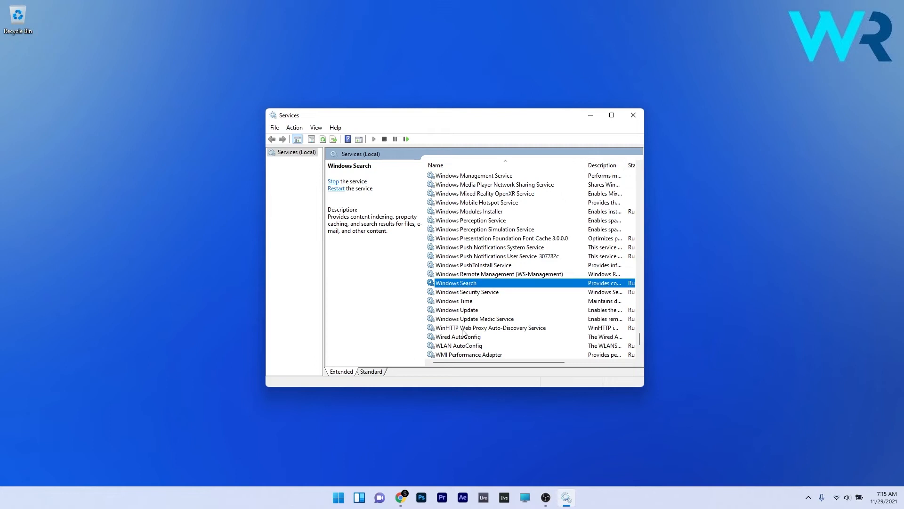
click(633, 115)
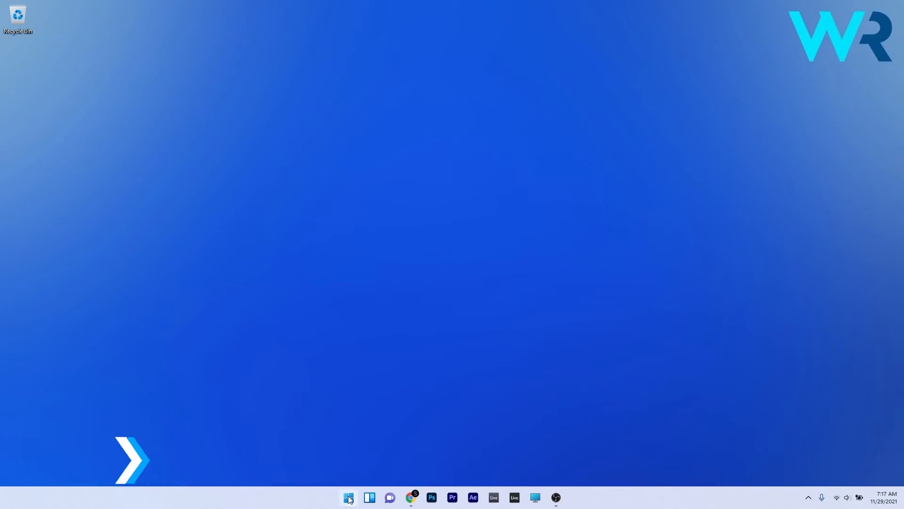
- Set Power mode to Best performance on the Power & battery page, then close Settings
click(349, 497)
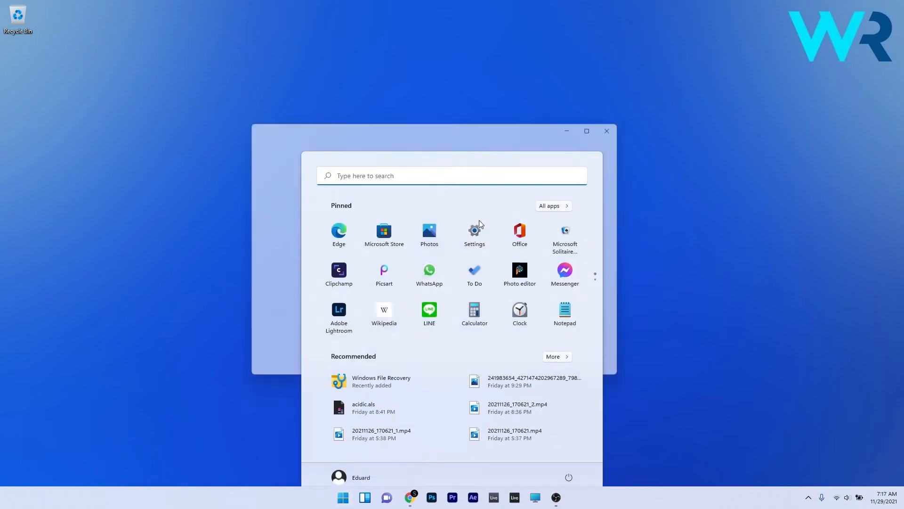
click(474, 230)
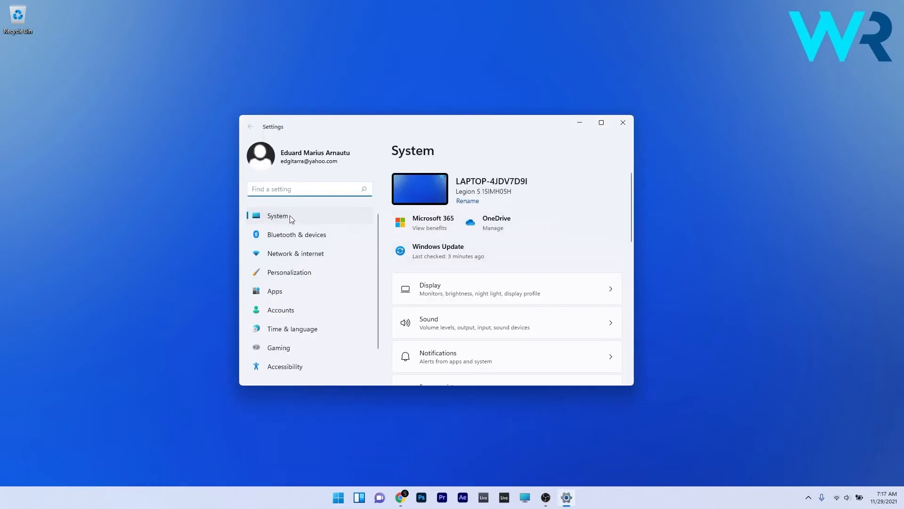
mouse_move(555, 205)
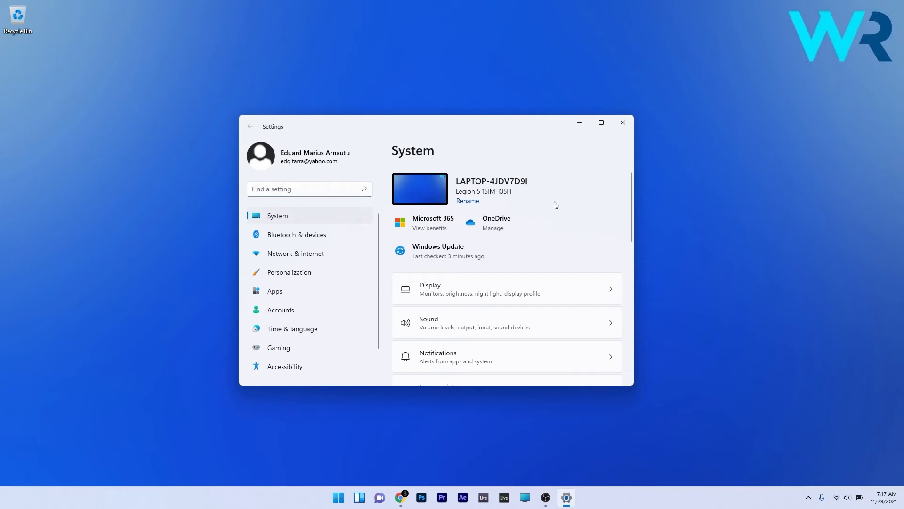
scroll(down, 3)
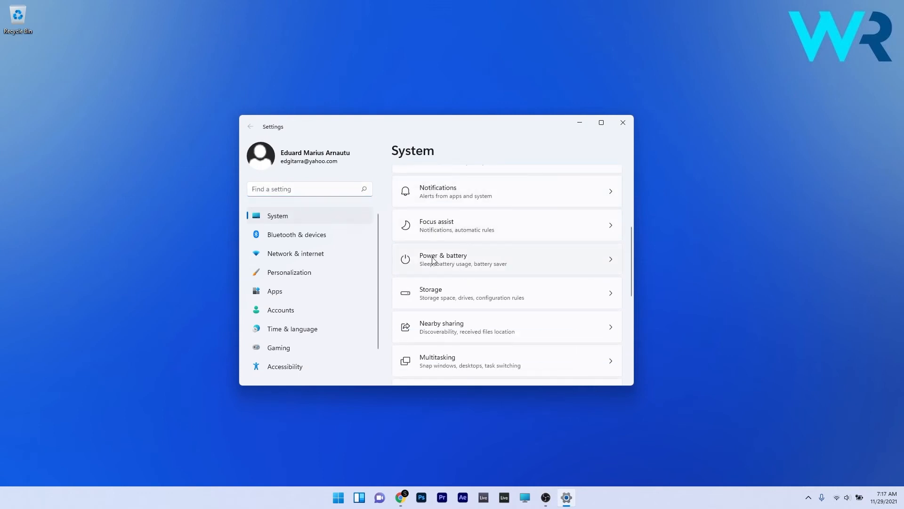
click(444, 259)
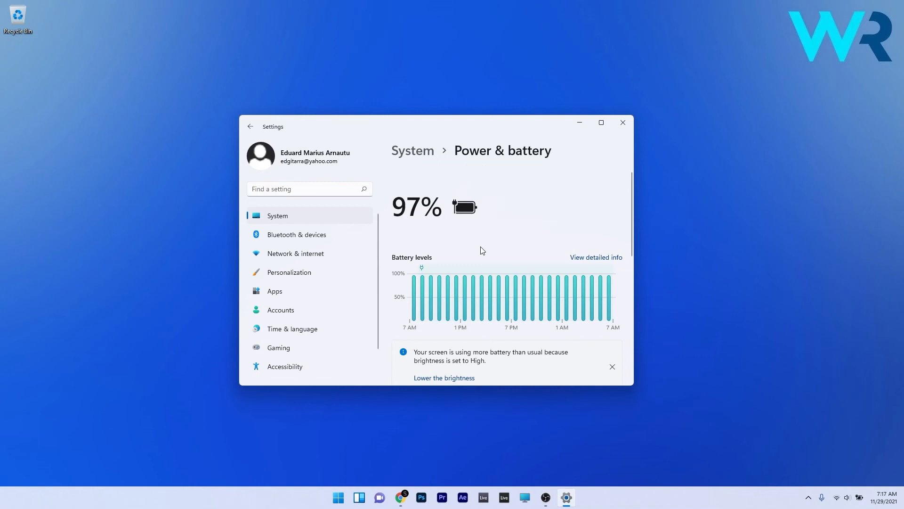
scroll(down, 3)
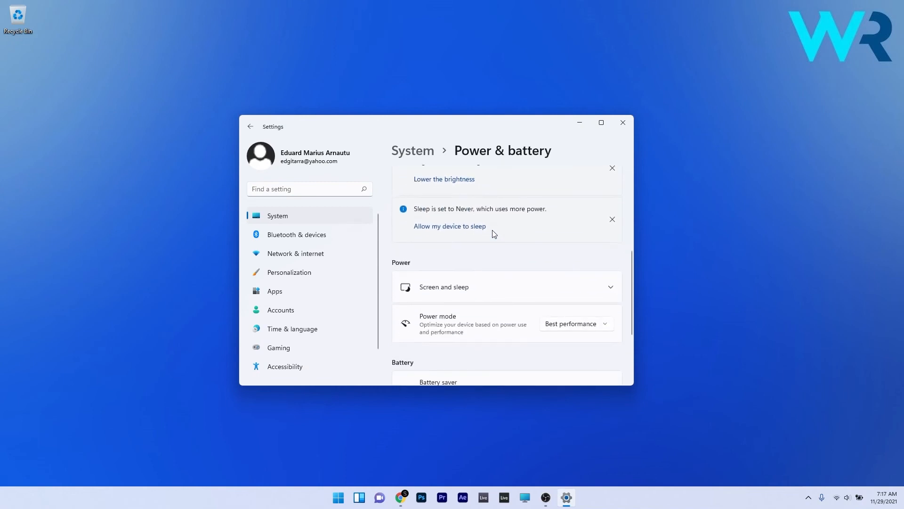
scroll(down, 3)
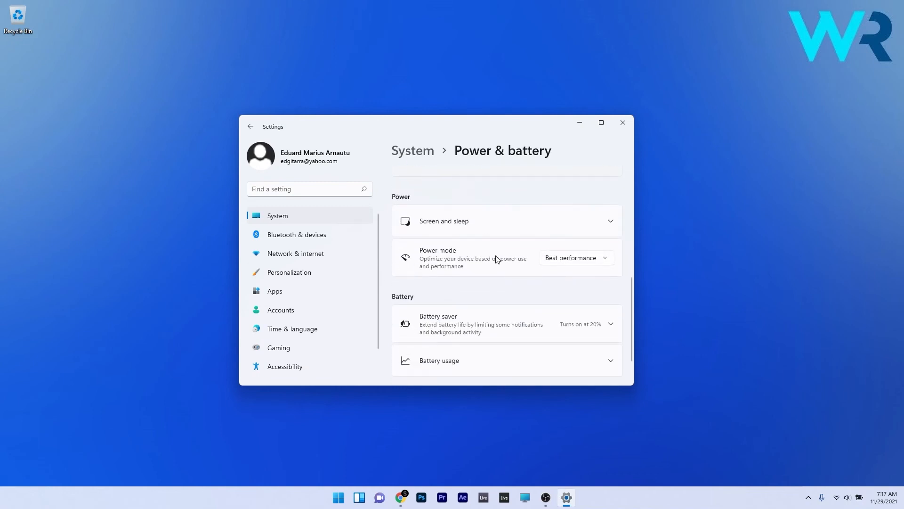
click(576, 258)
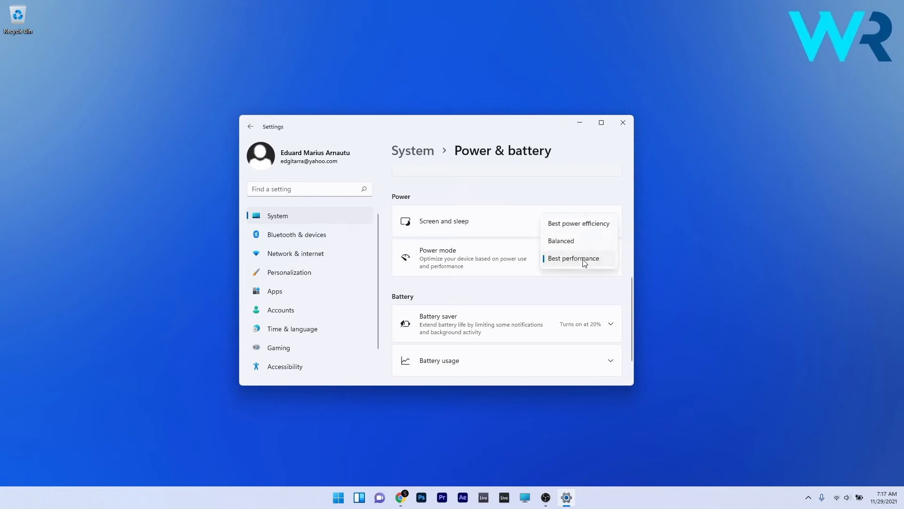
click(573, 258)
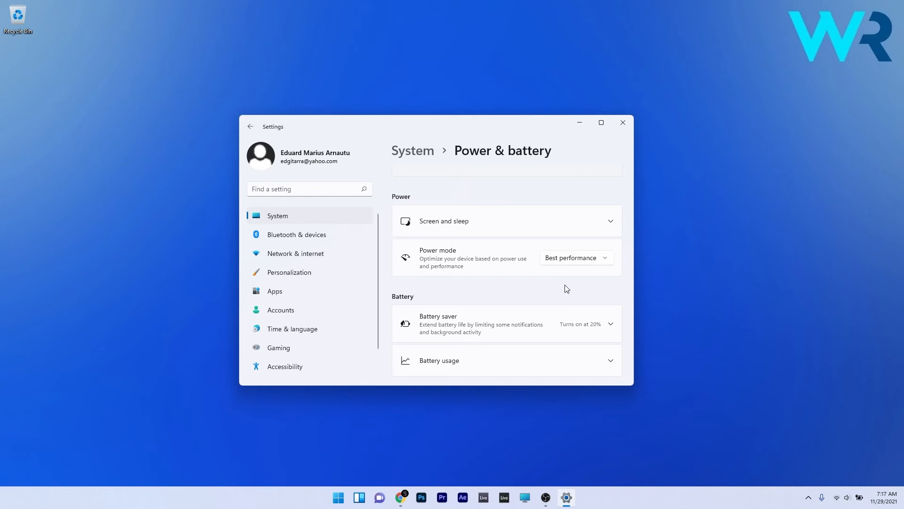
click(622, 123)
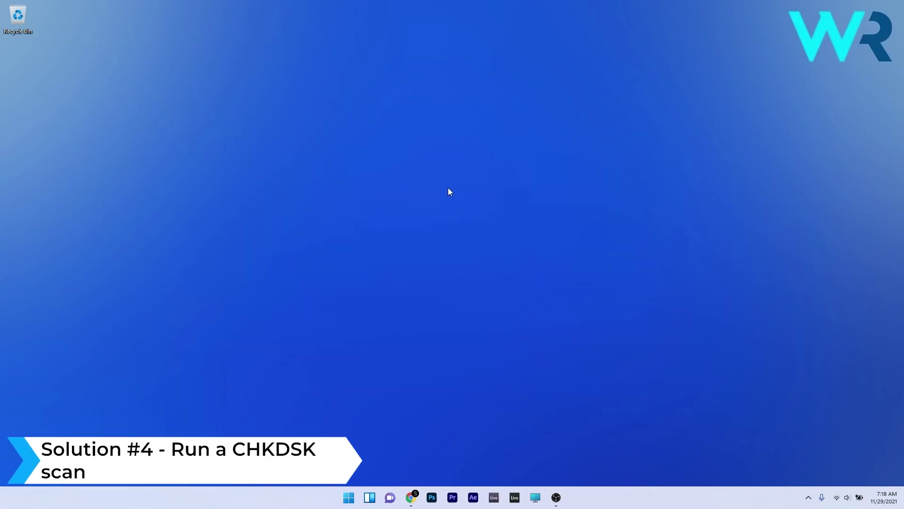
mouse_move(346, 462)
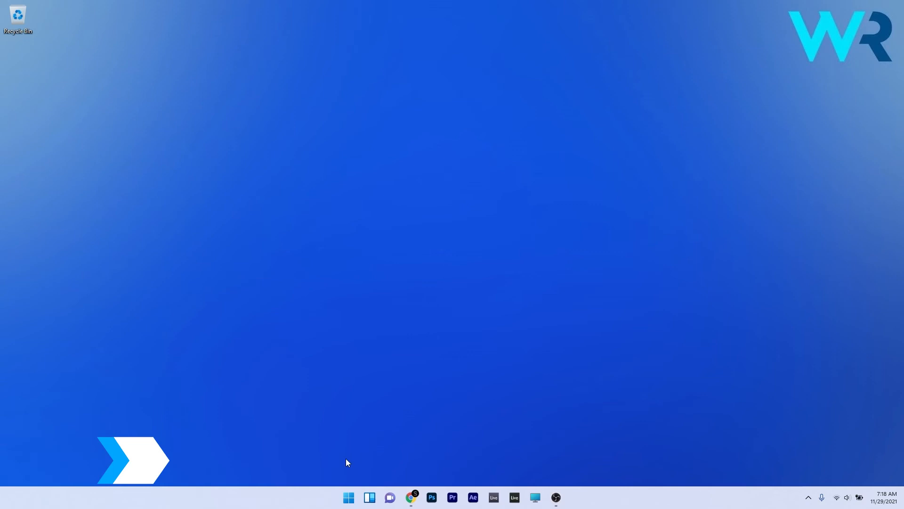
- Type 'chkdsk /r' in an administrator Command Prompt, then close the window
text(cmd)
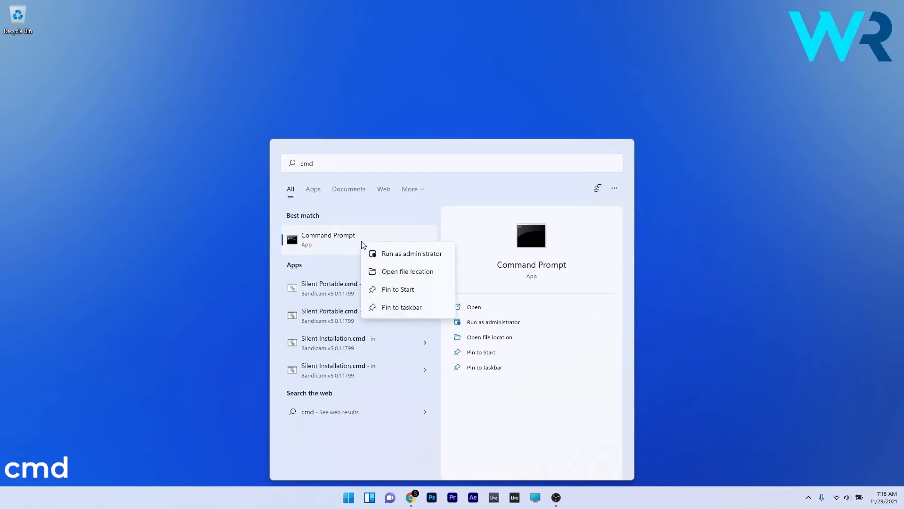
click(412, 254)
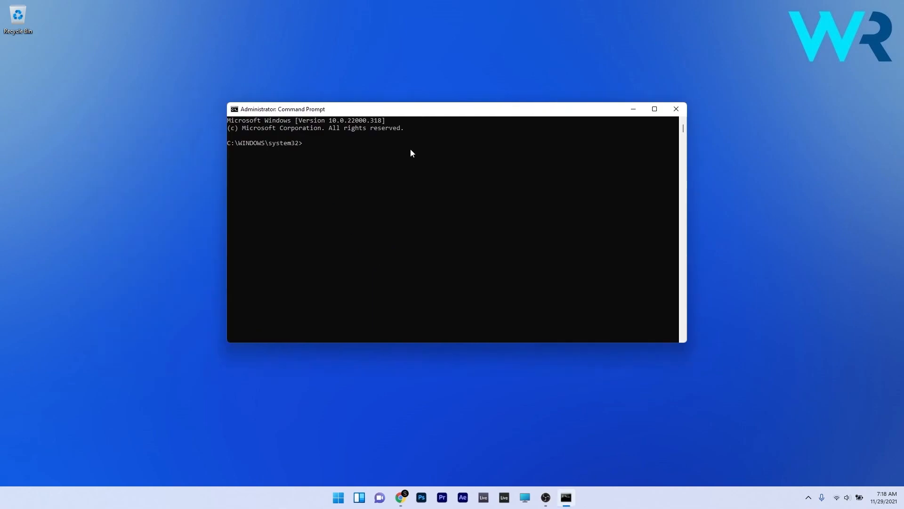
text(chk)
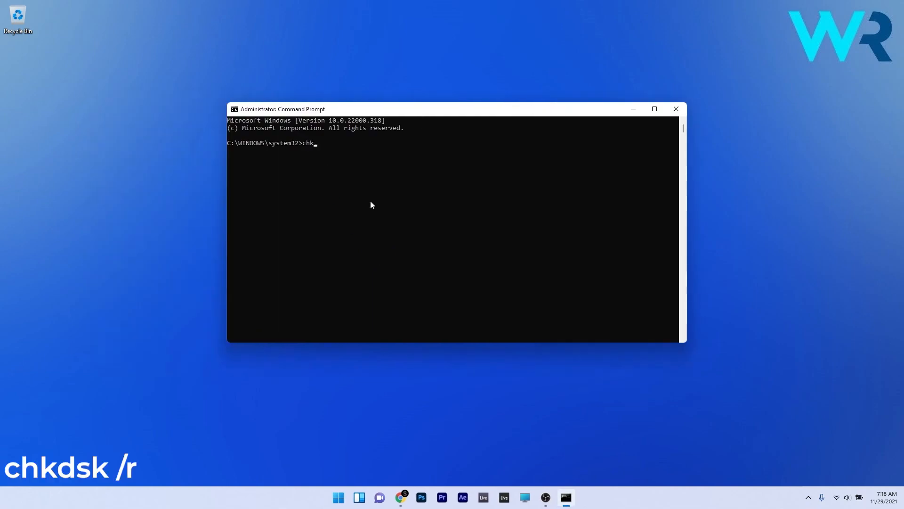
text(dsk /r)
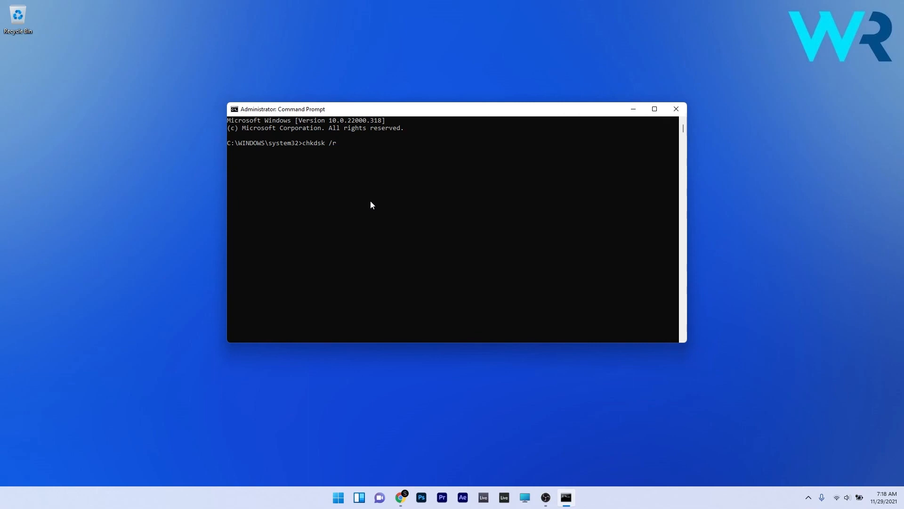
mouse_move(584, 93)
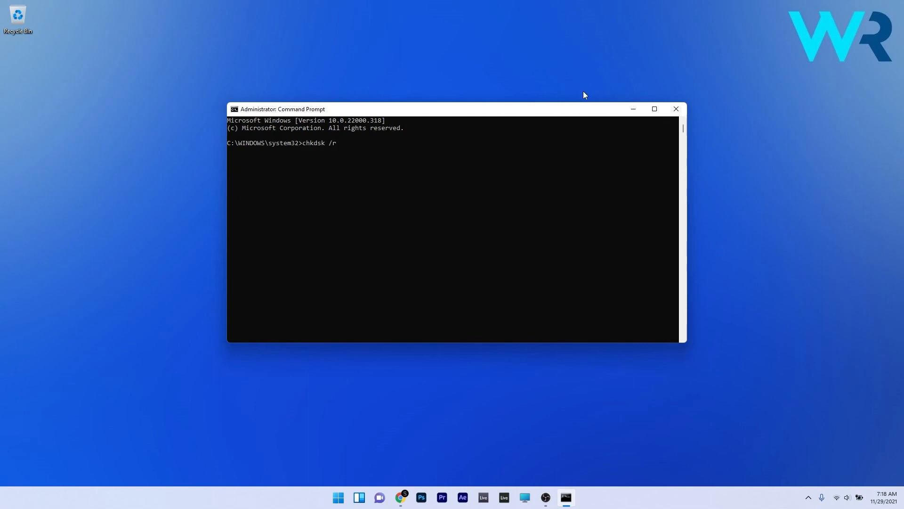
click(676, 108)
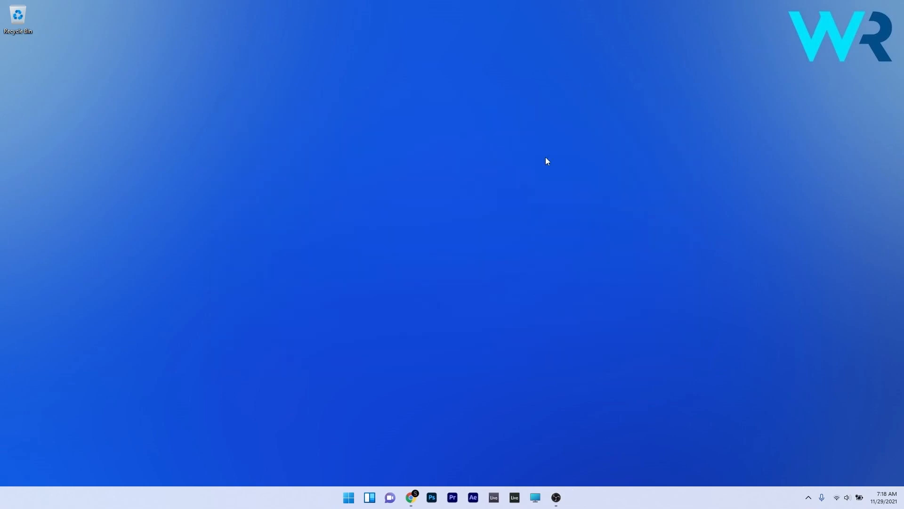